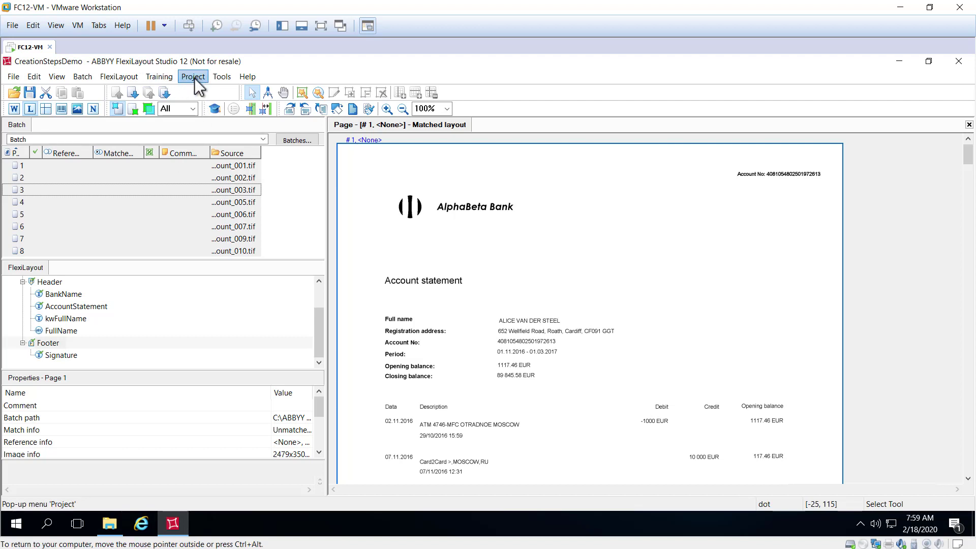
# Open the CreationStepsDemo FlexiLayout properties to check multi-page settings of 1 to 3 pages
pyautogui.click(118, 76)
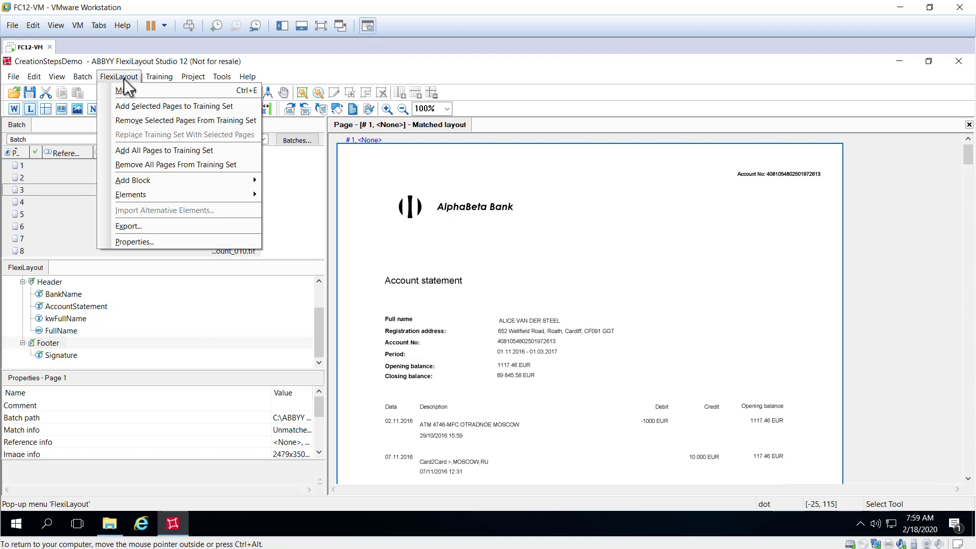
pyautogui.click(133, 242)
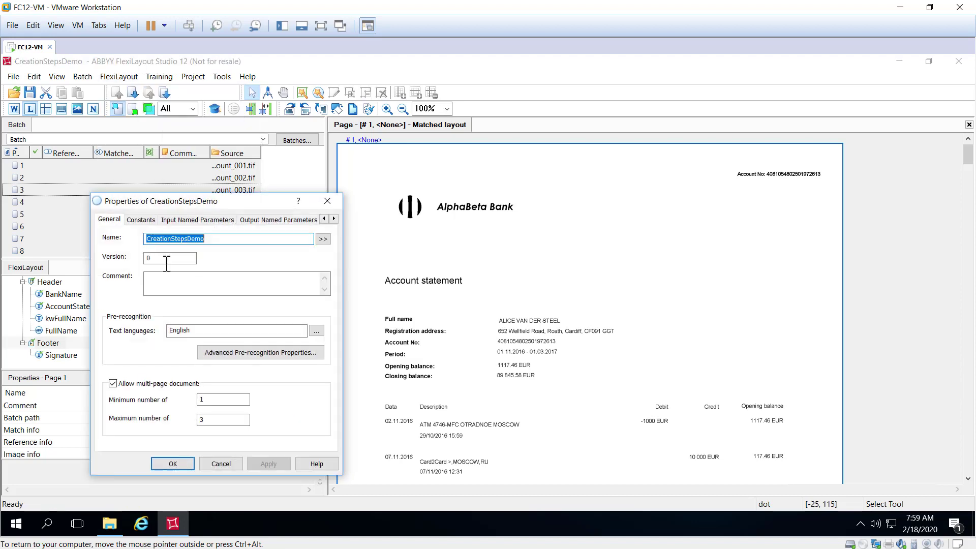
pyautogui.moveTo(213, 311)
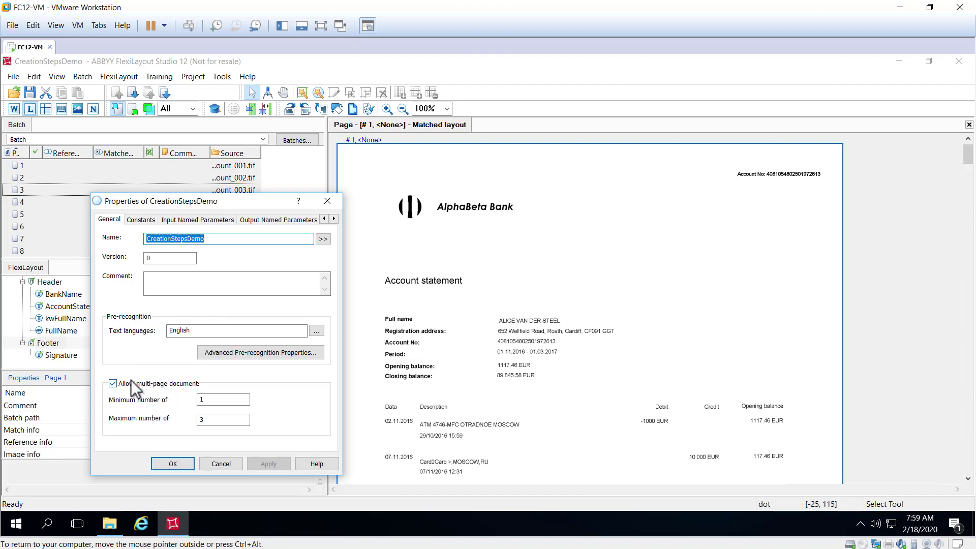
pyautogui.moveTo(127, 411)
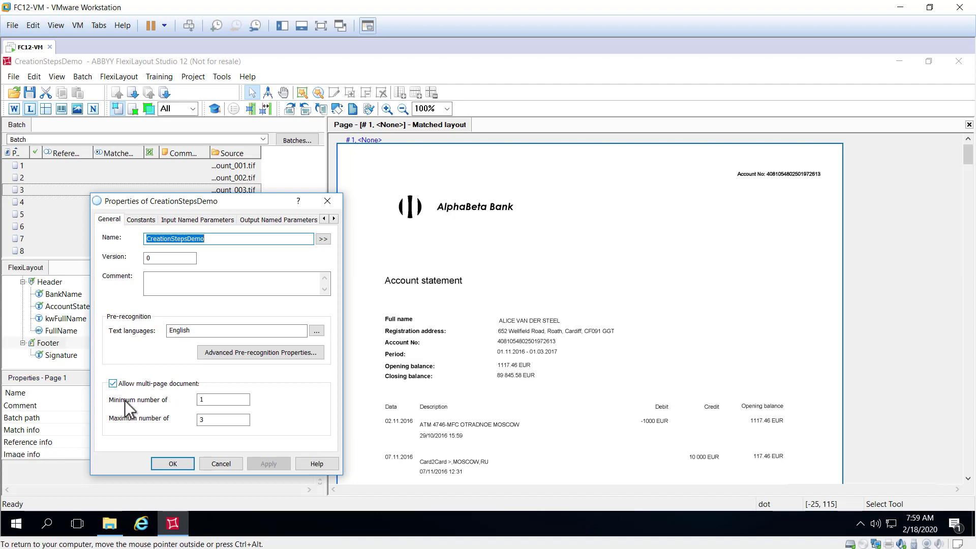
pyautogui.moveTo(206, 447)
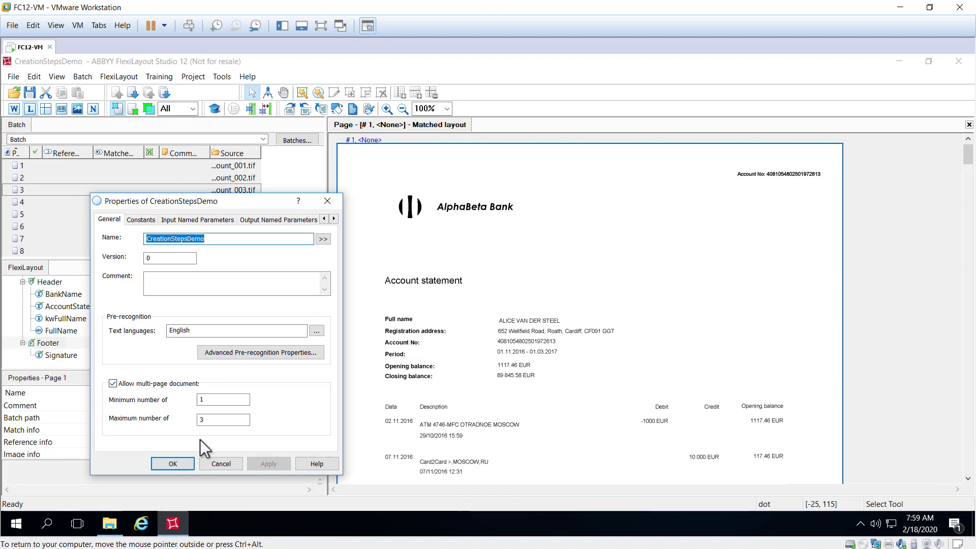
pyautogui.moveTo(216, 444)
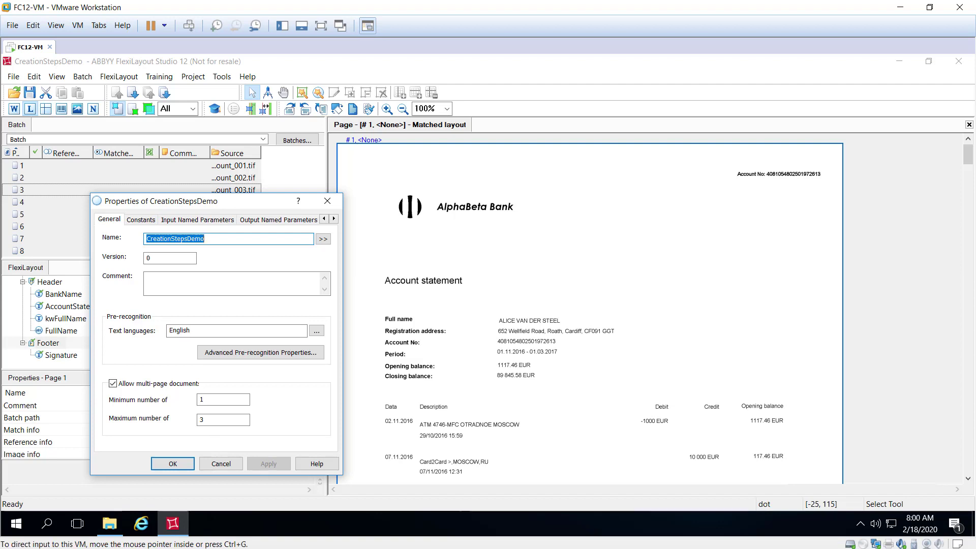
pyautogui.moveTo(220, 464)
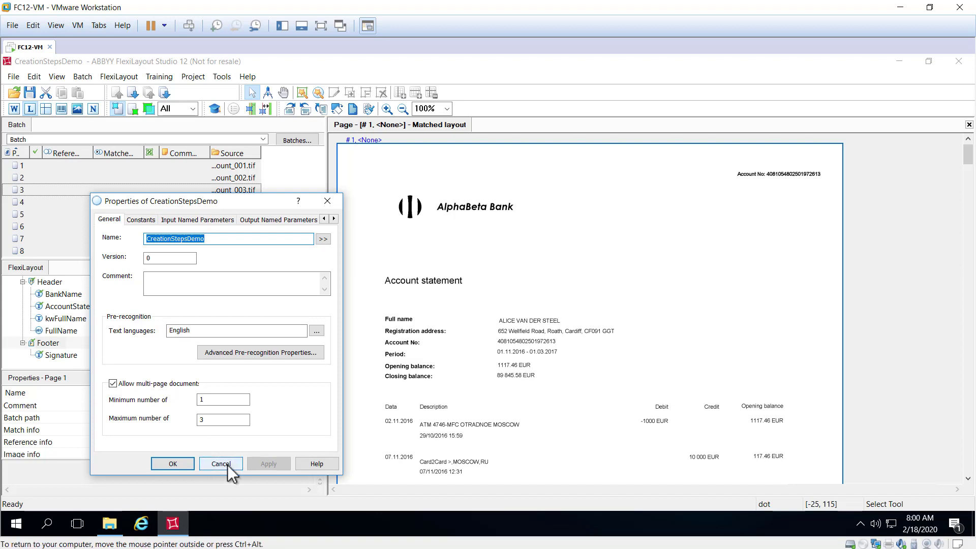
# Cancel the properties dialog unchanged and view the AccountStatement header element's properties
pyautogui.click(220, 464)
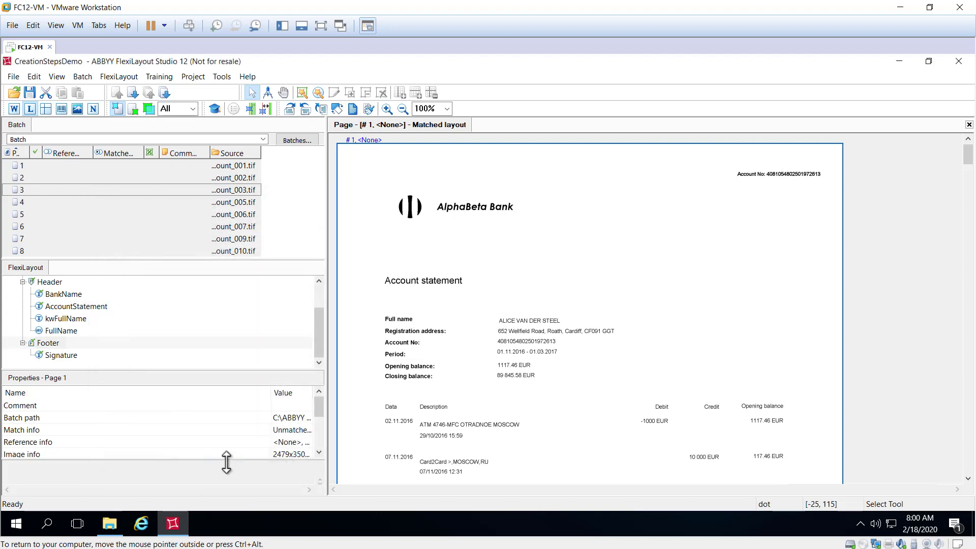
pyautogui.moveTo(198, 382)
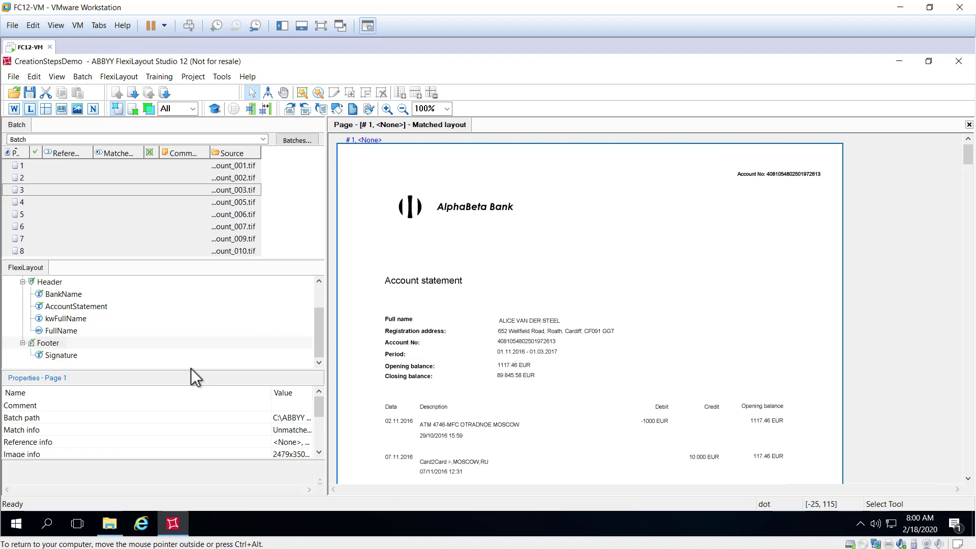
pyautogui.moveTo(178, 366)
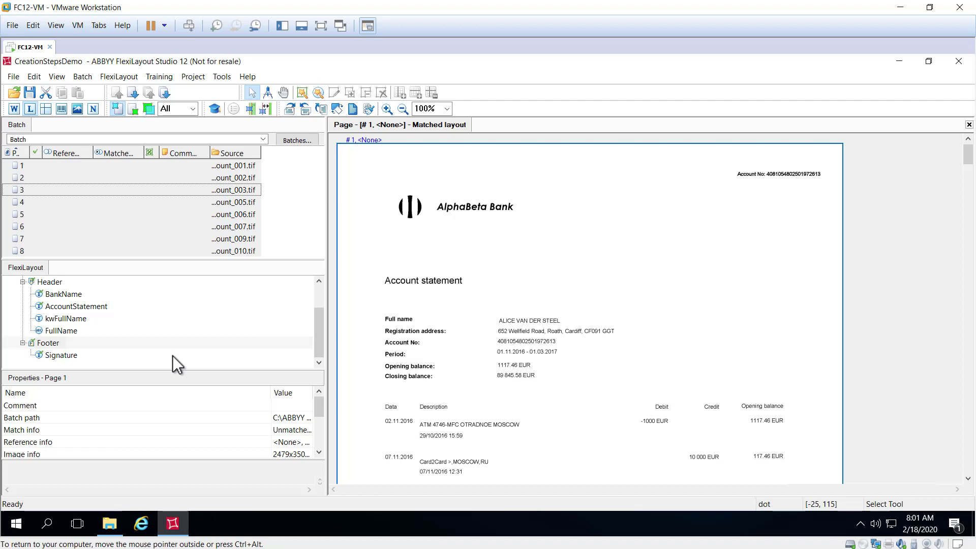
pyautogui.moveTo(160, 337)
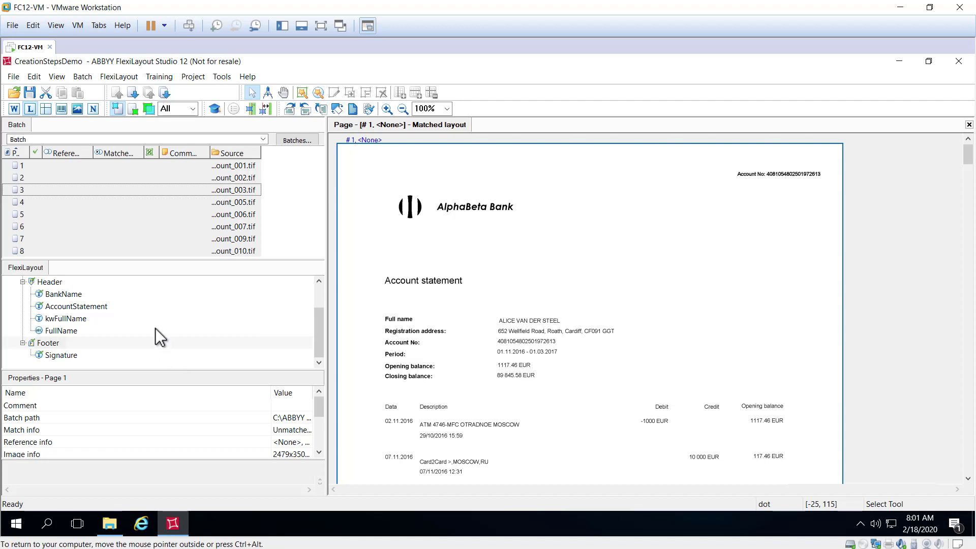
pyautogui.moveTo(61, 308)
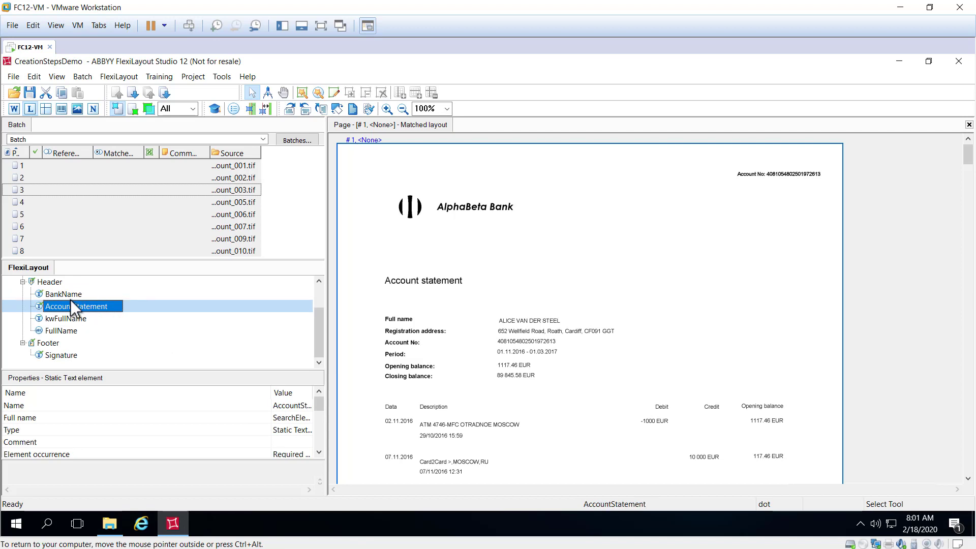
pyautogui.click(61, 355)
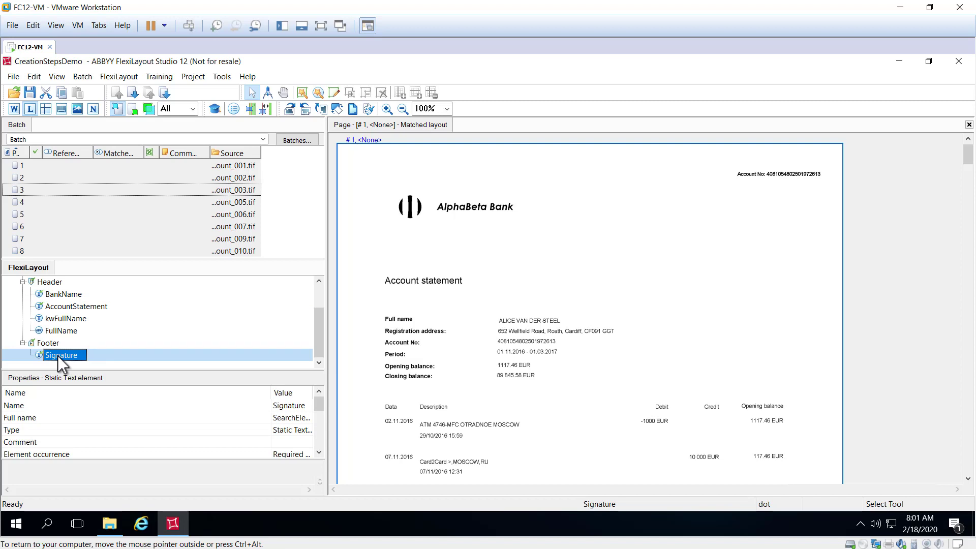
pyautogui.moveTo(45, 303)
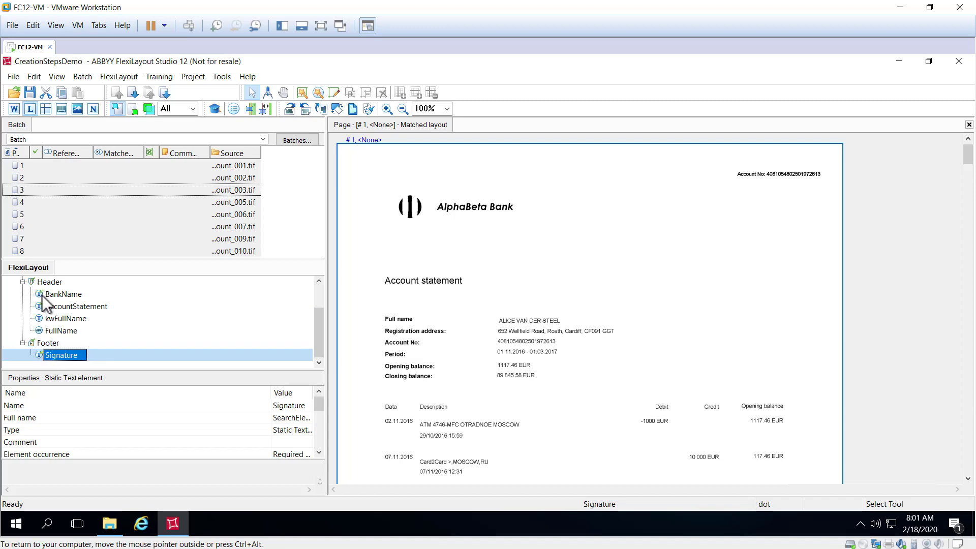
pyautogui.moveTo(50, 312)
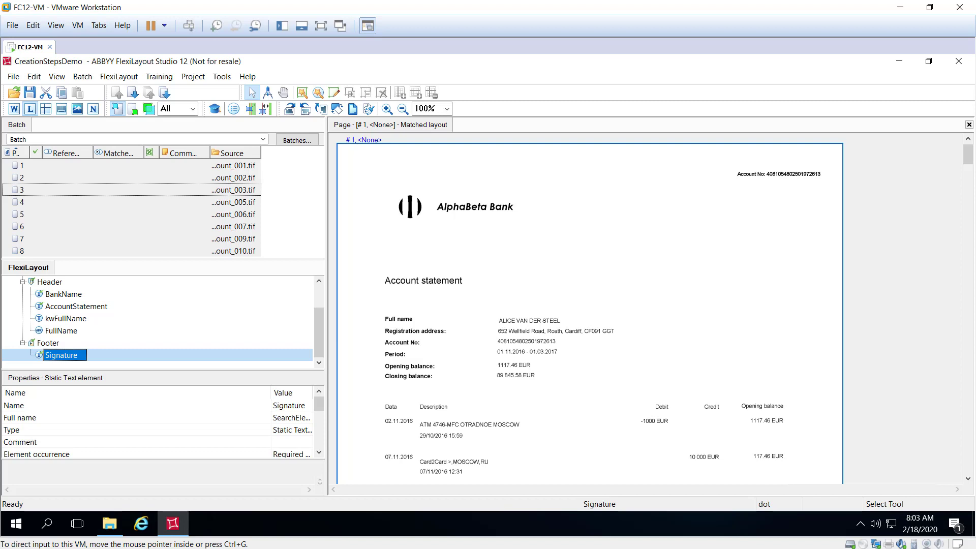
pyautogui.moveTo(35, 171)
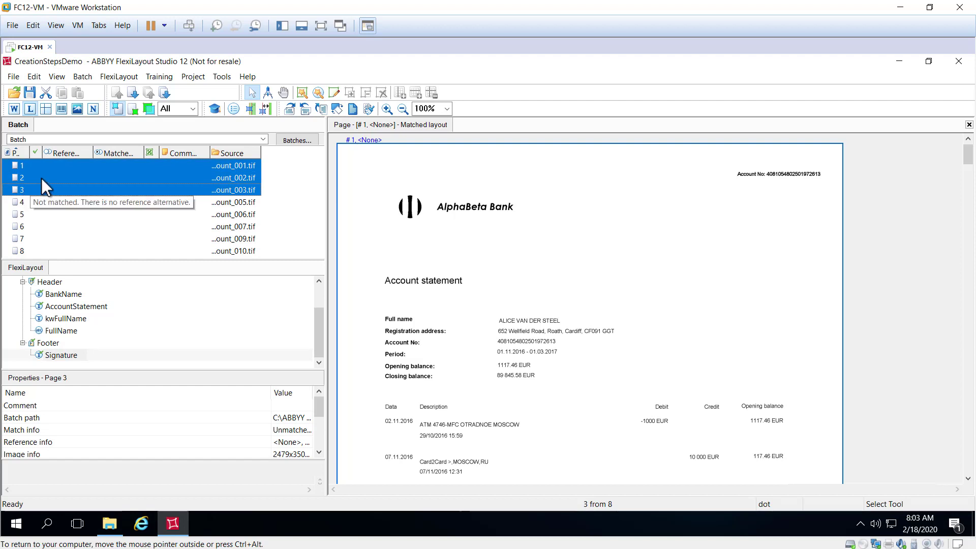
# Assemble pages 1–3 into one reference document, first page Header and last page Footer
pyautogui.rightClick(47, 186)
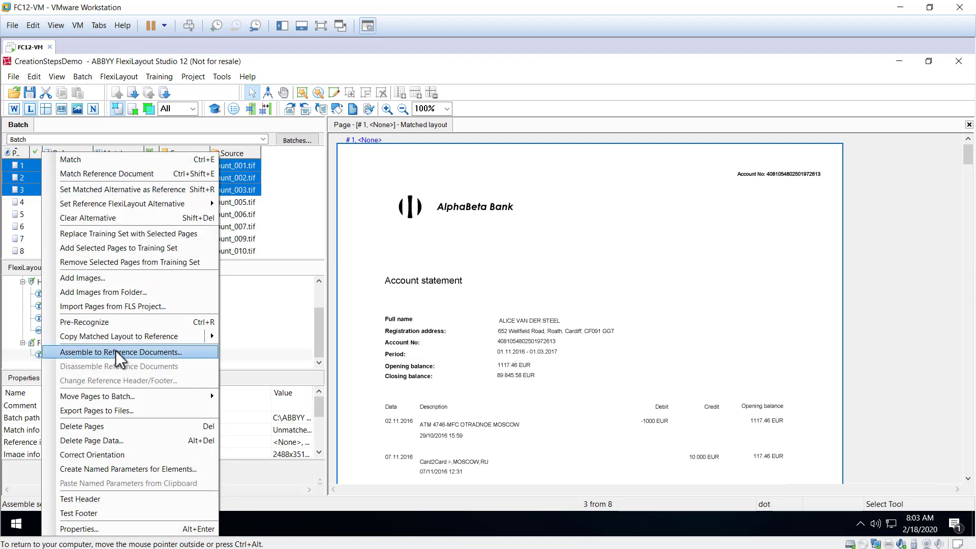
pyautogui.click(121, 352)
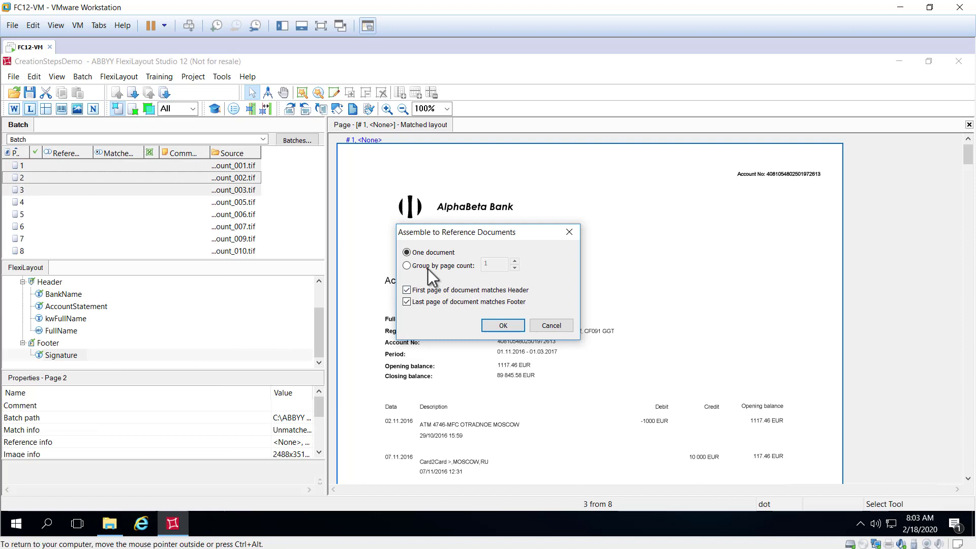
pyautogui.moveTo(432, 302)
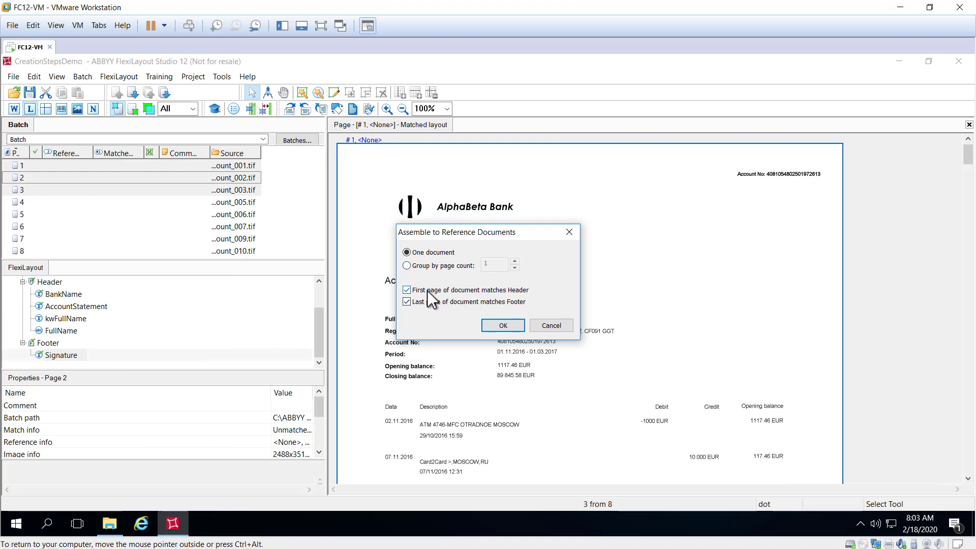
pyautogui.moveTo(513, 306)
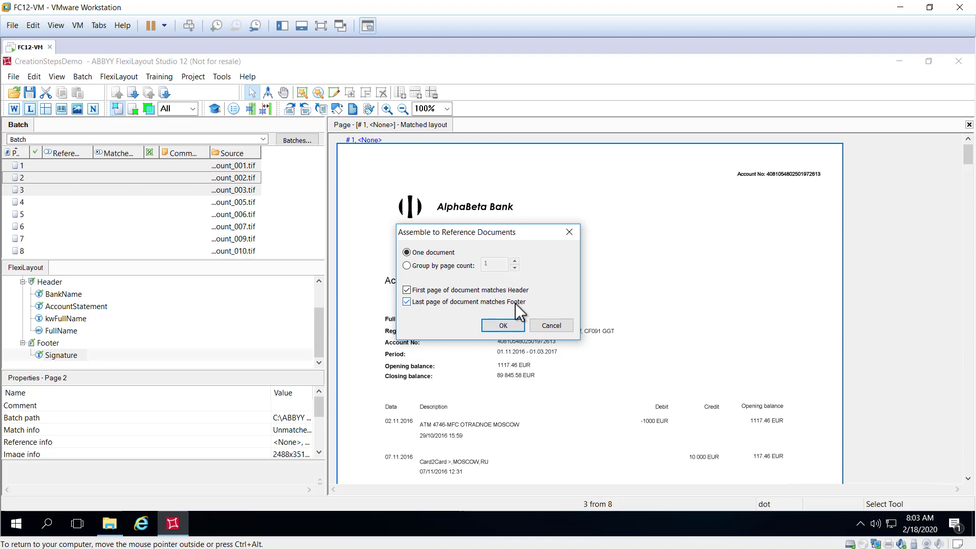
pyautogui.click(503, 325)
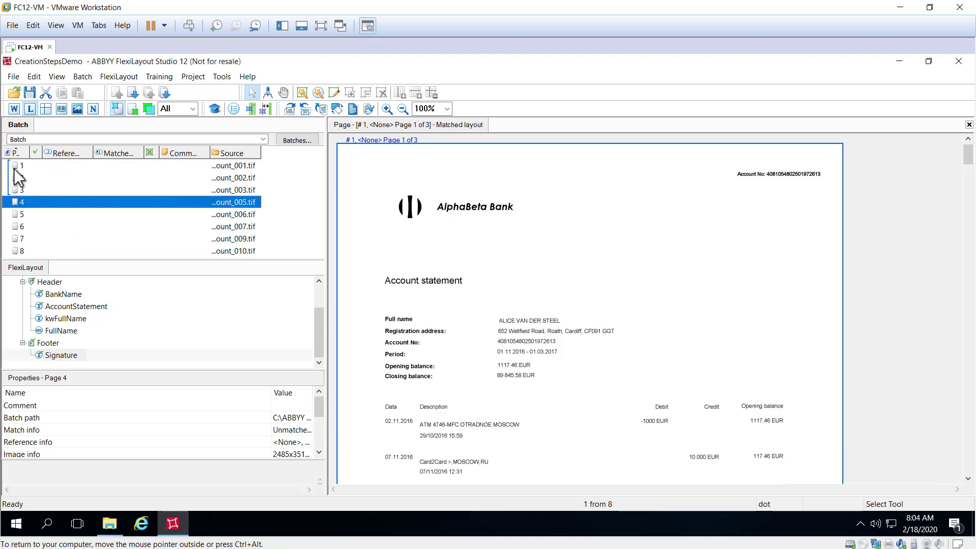
pyautogui.moveTo(76, 223)
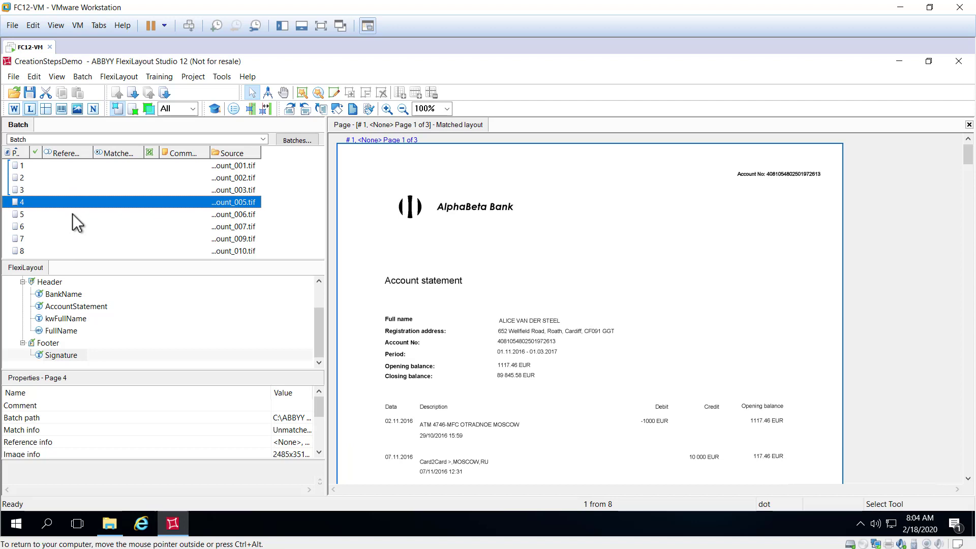
pyautogui.moveTo(19, 233)
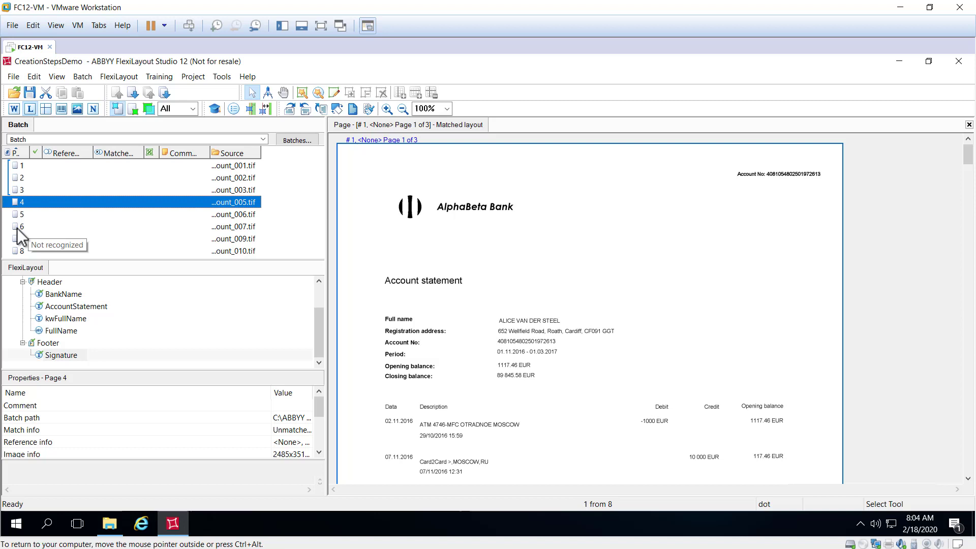
pyautogui.click(21, 226)
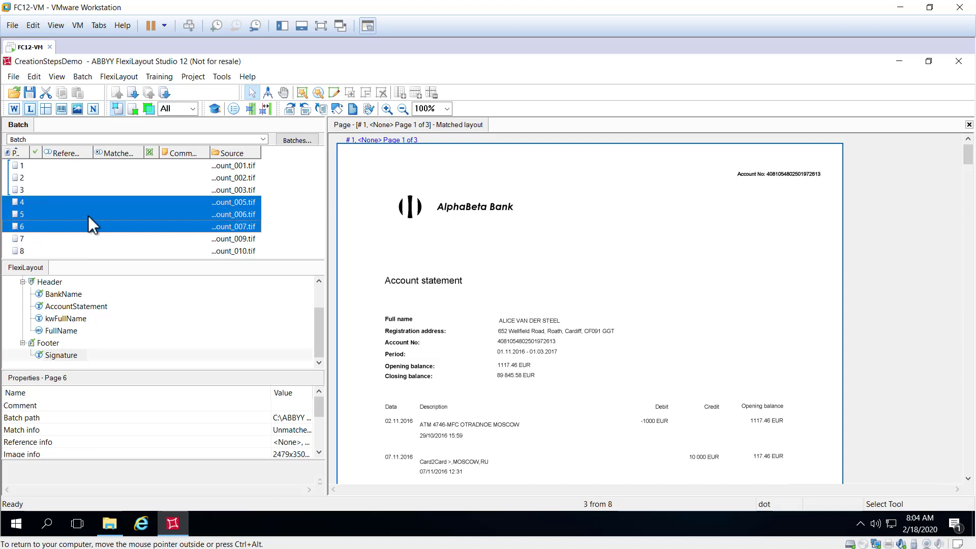
pyautogui.moveTo(83, 232)
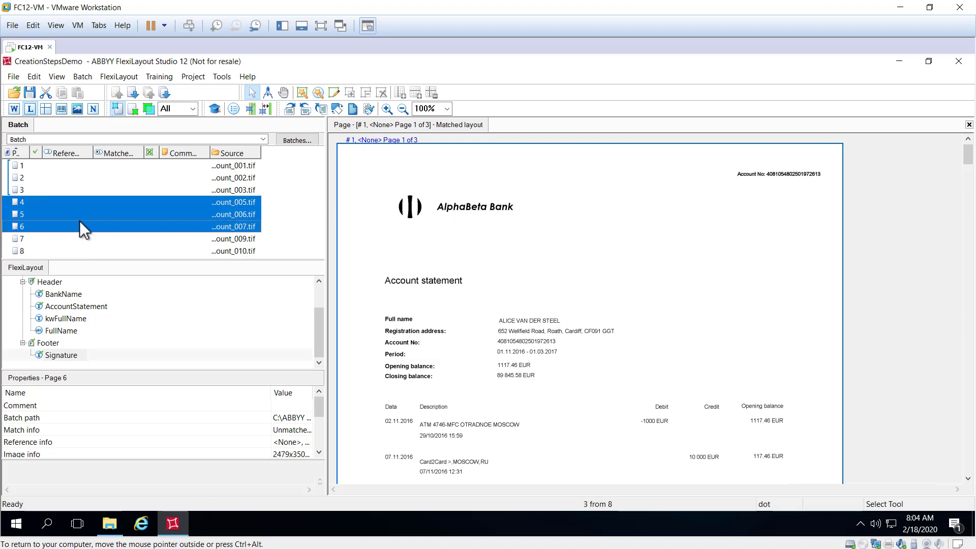
pyautogui.moveTo(84, 218)
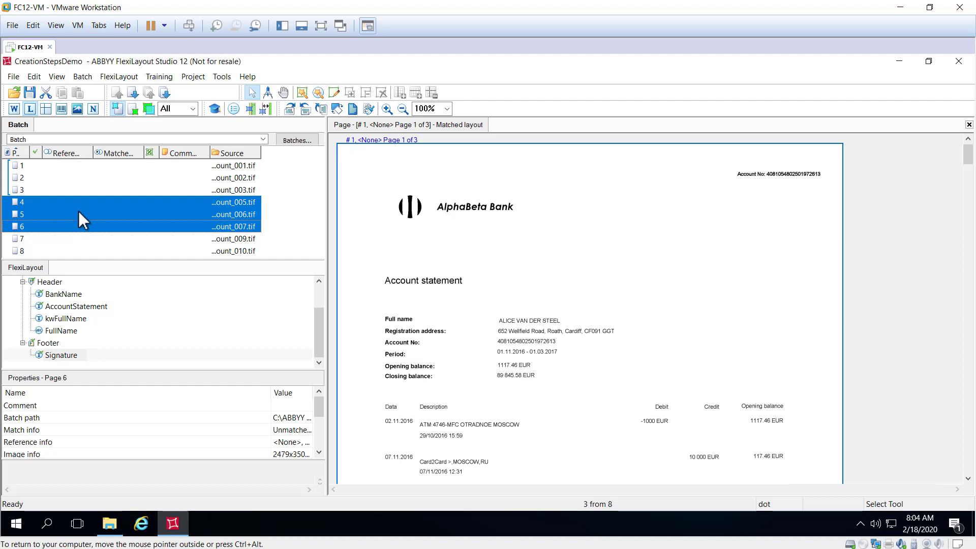
# Assemble pages 4–6 into a second reference document with header and footer matching
pyautogui.rightClick(83, 214)
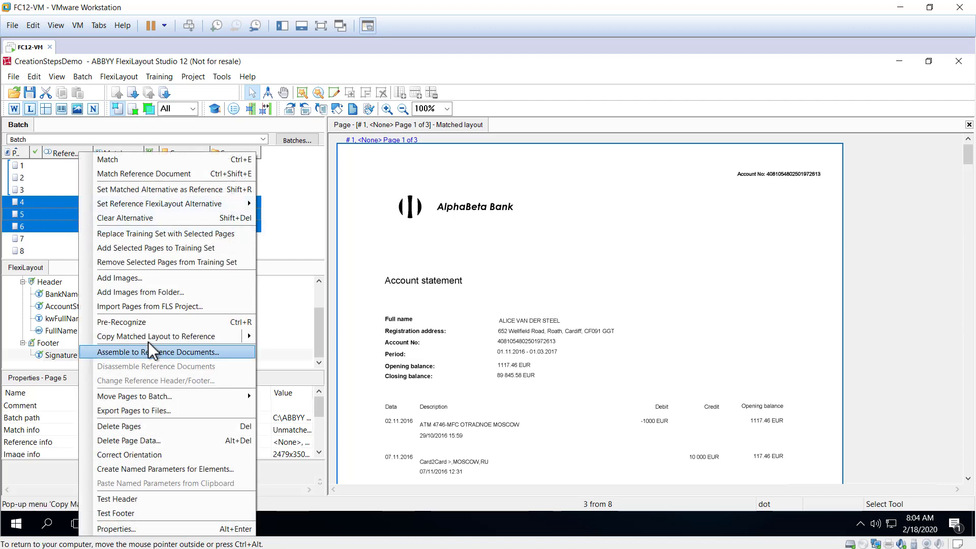
pyautogui.click(157, 352)
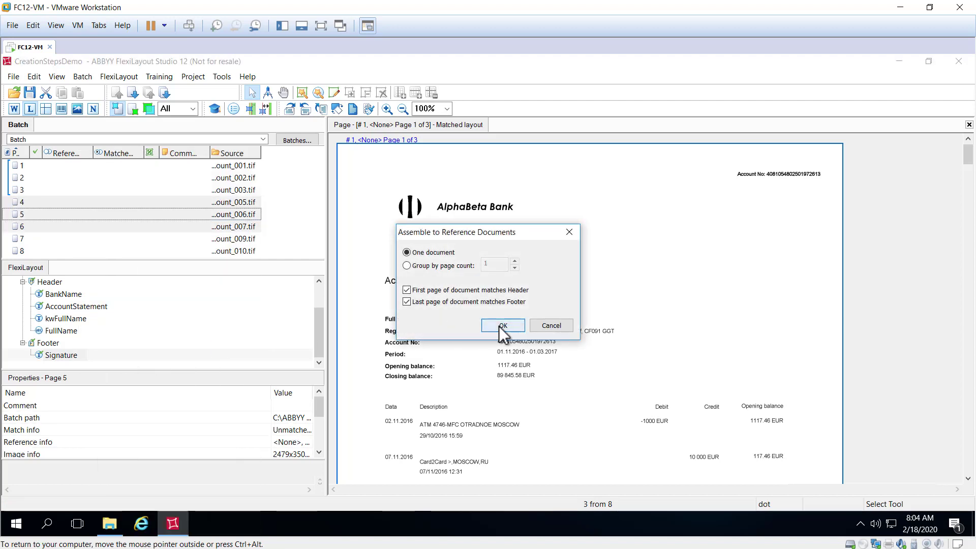
pyautogui.click(502, 325)
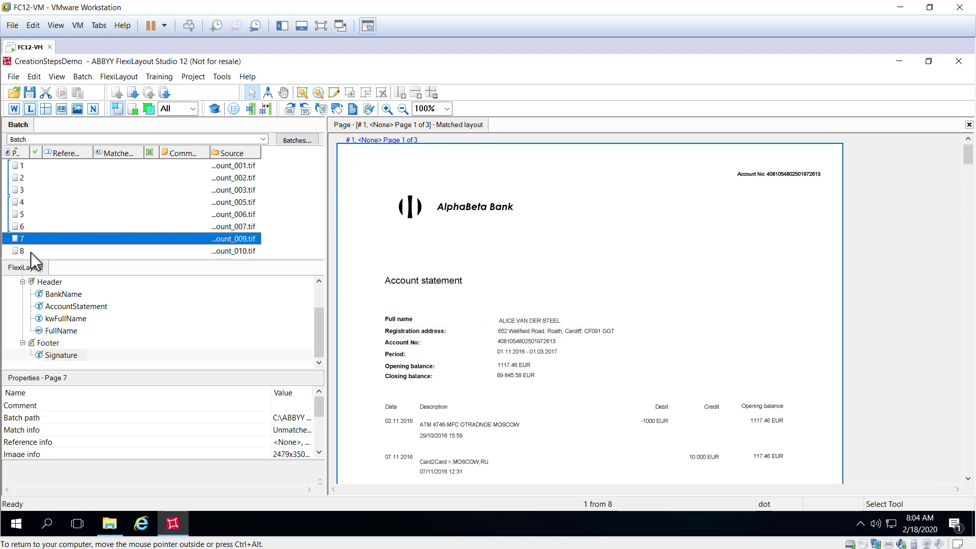
# Assemble pages 7–8 into a reference document with both header/footer options kept ticked
pyautogui.rightClick(21, 250)
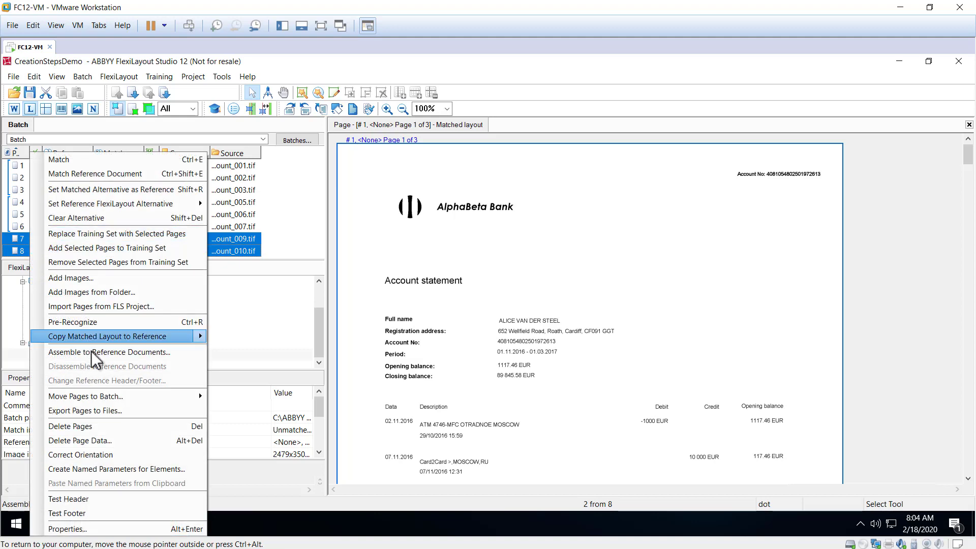
pyautogui.click(108, 352)
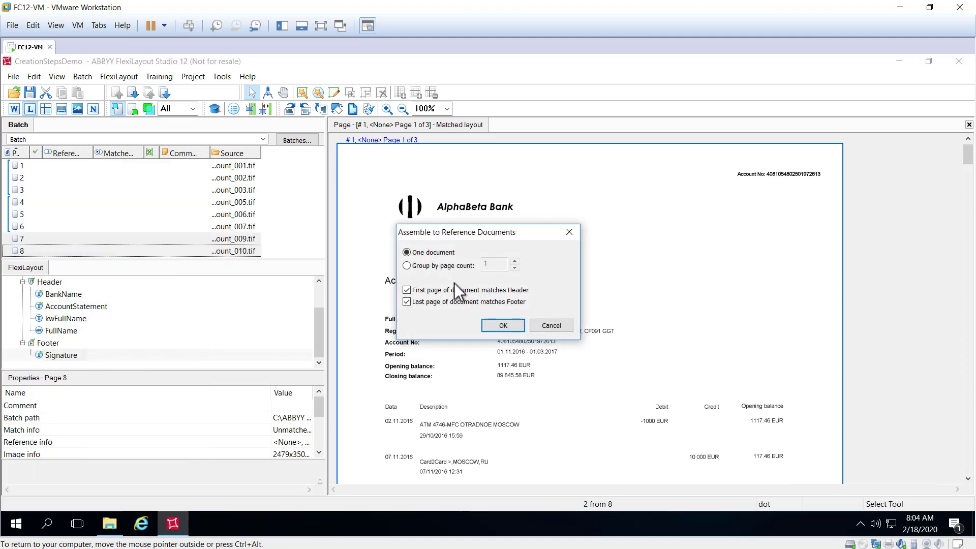
pyautogui.moveTo(444, 309)
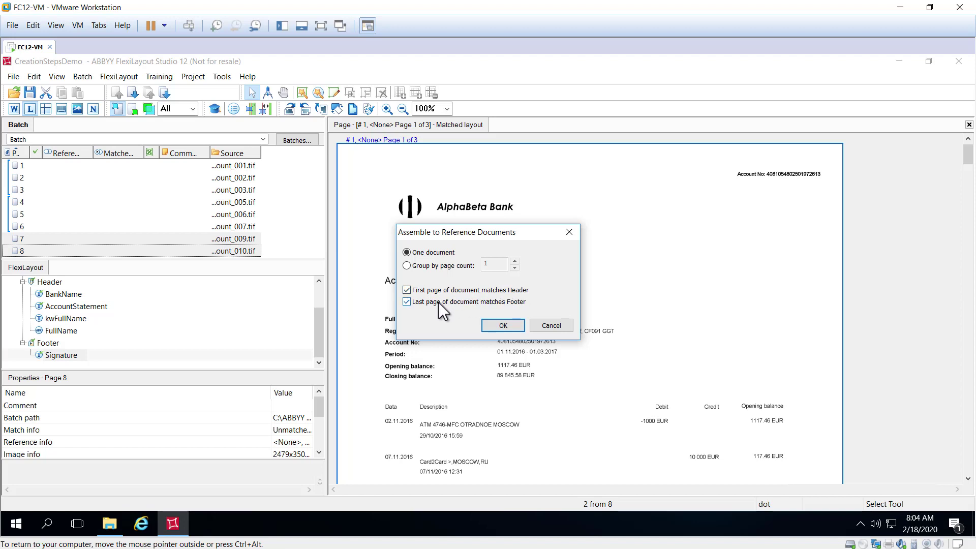
pyautogui.click(502, 325)
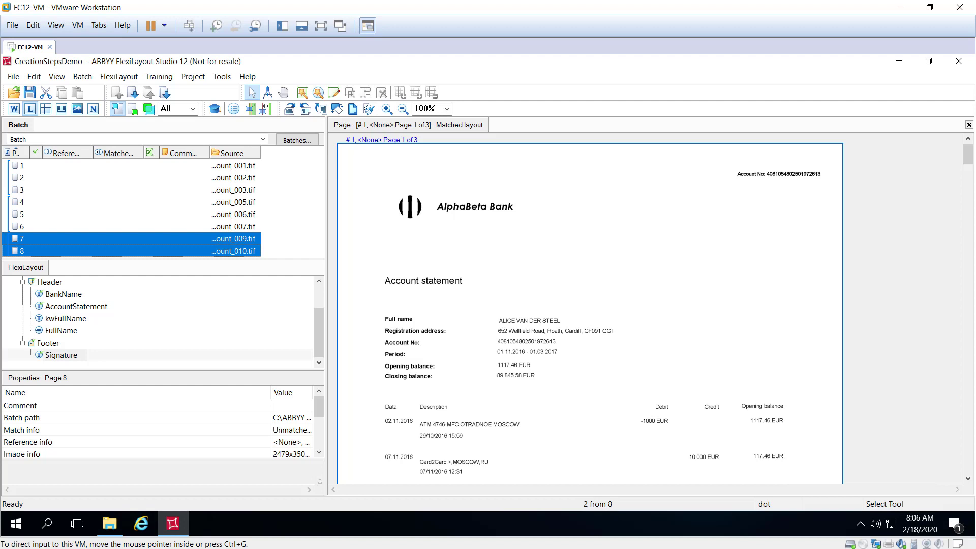
pyautogui.moveTo(304, 256)
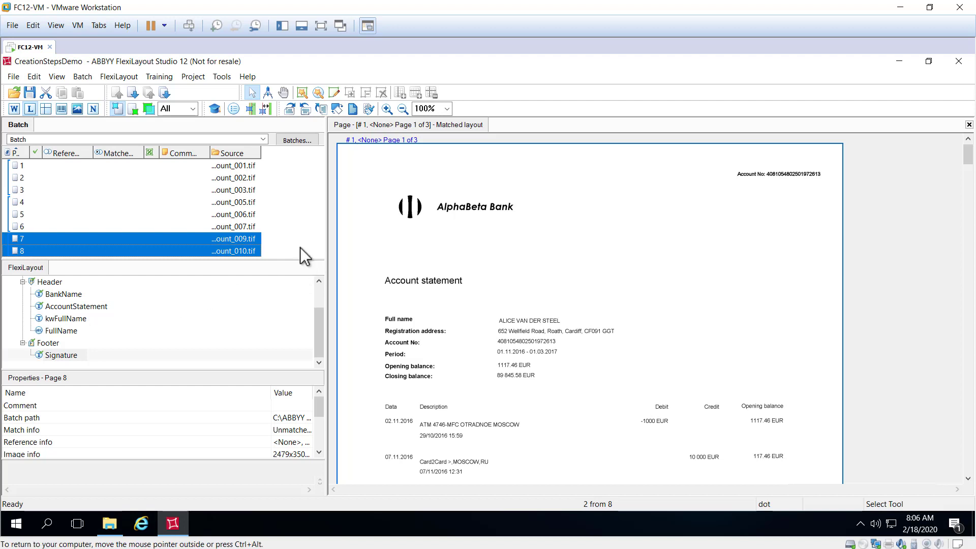
pyautogui.rightClick(233, 250)
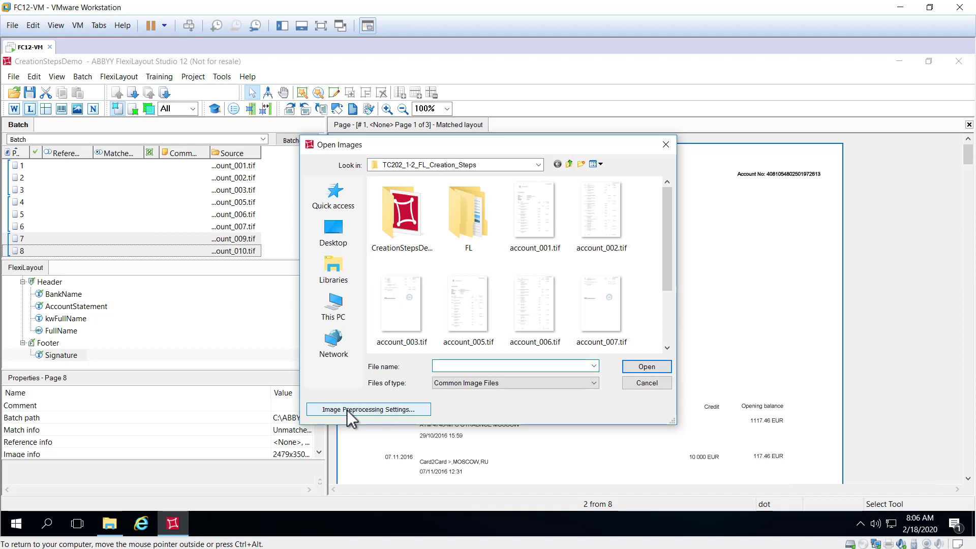
pyautogui.click(368, 409)
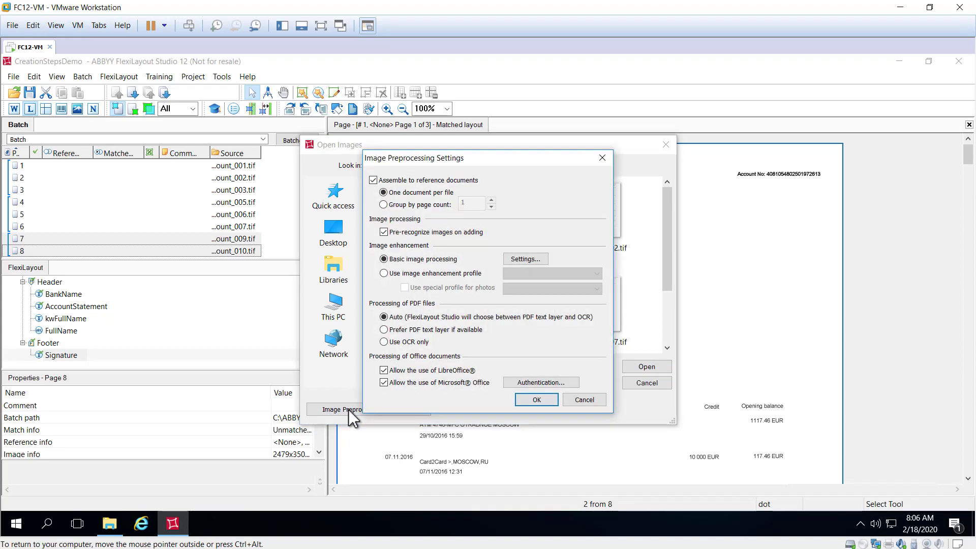
pyautogui.moveTo(402, 192)
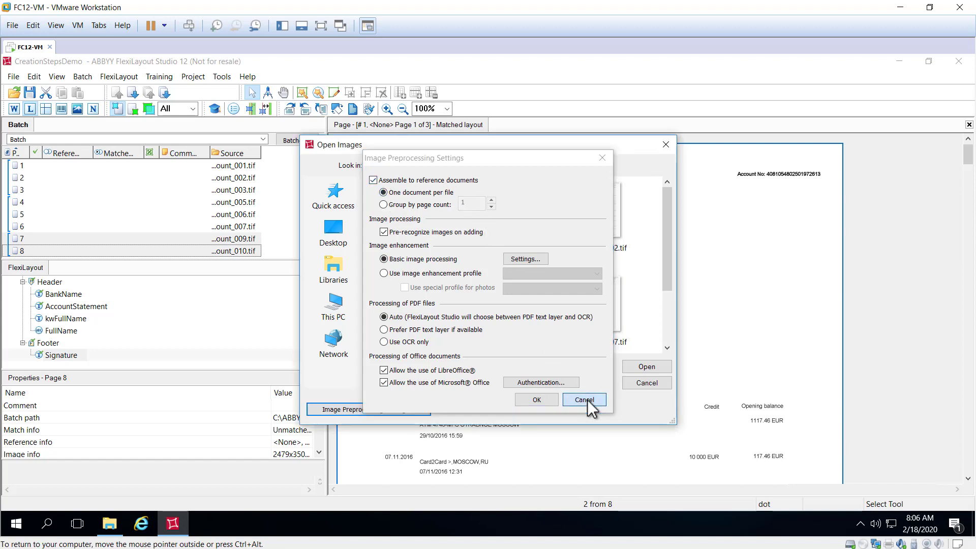
pyautogui.click(583, 400)
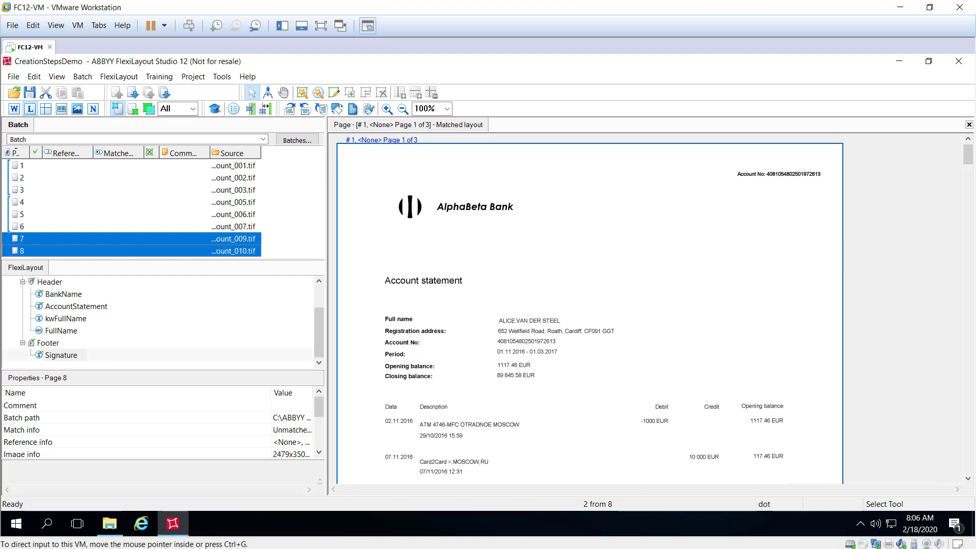
# Match the FlexiLayout against all eight batch pages and inspect page 6's match
pyautogui.click(125, 214)
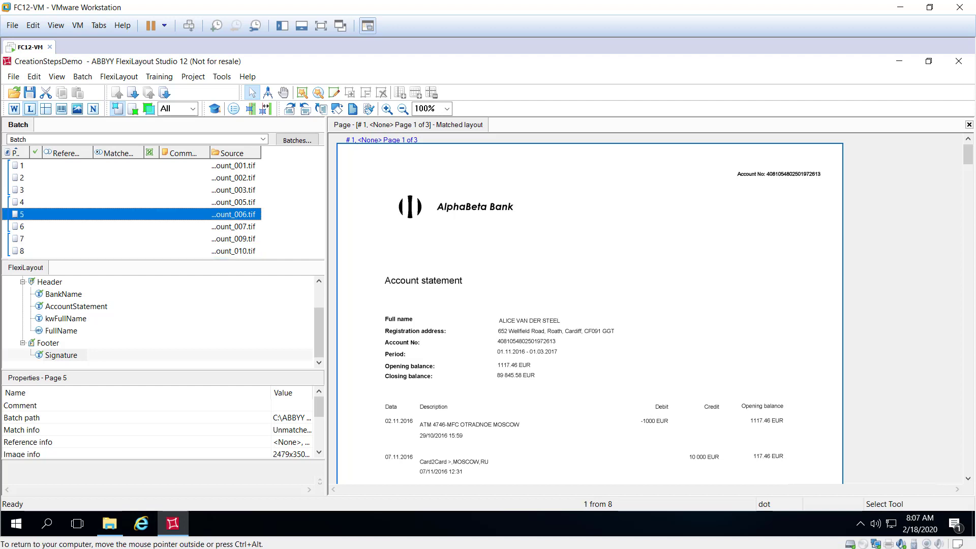
pyautogui.moveTo(299, 225)
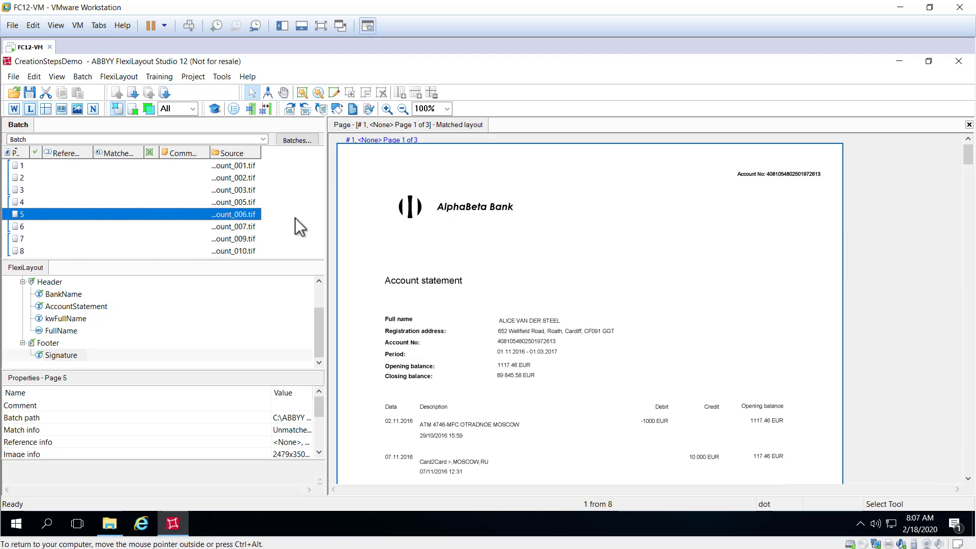
pyautogui.rightClick(22, 214)
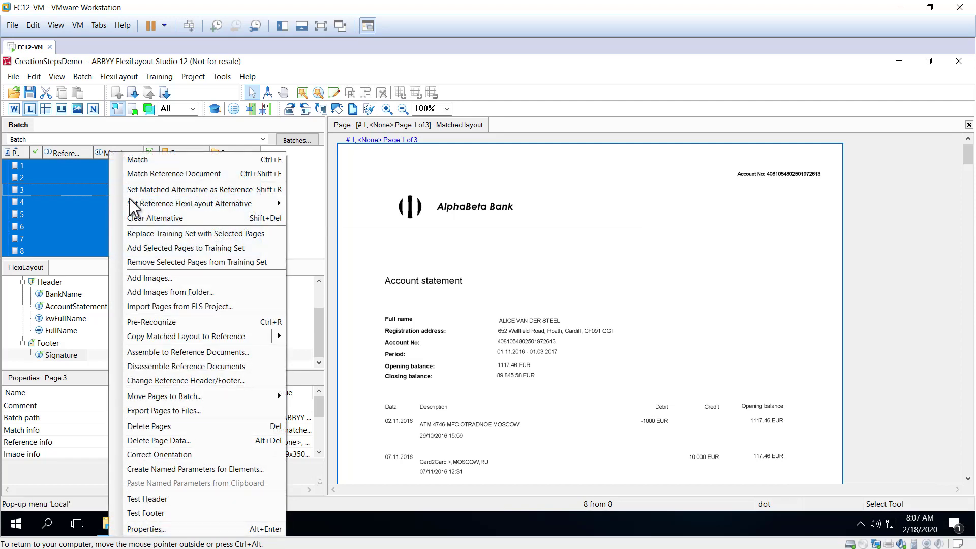
pyautogui.click(158, 441)
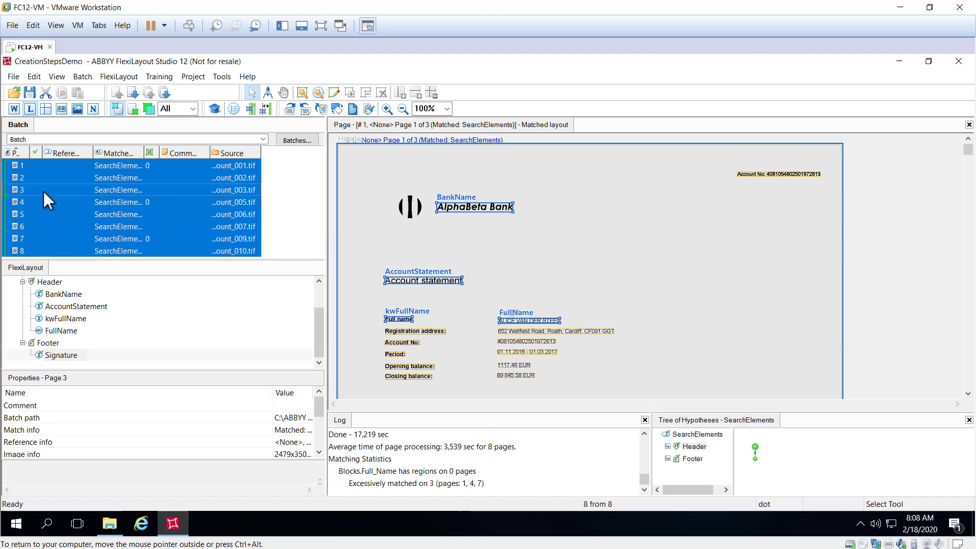
pyautogui.moveTo(170, 230)
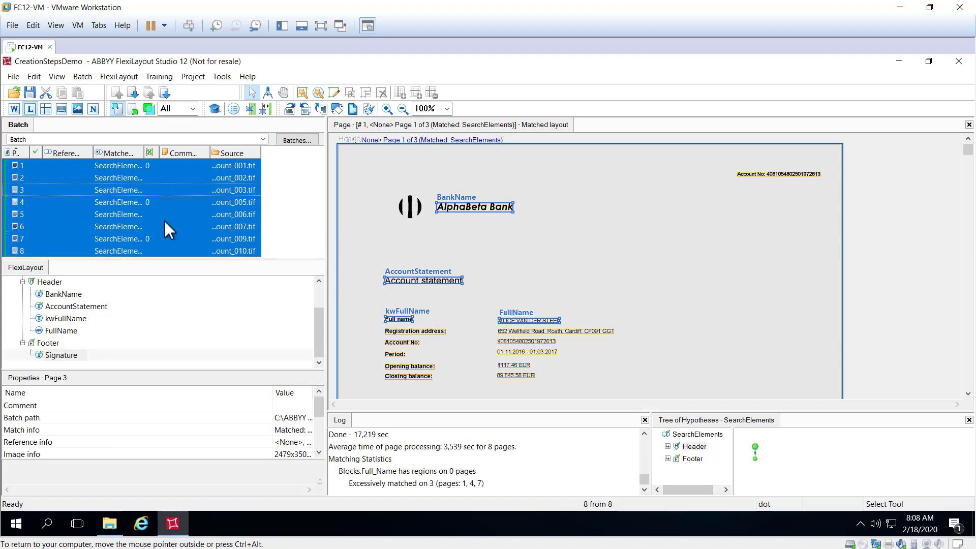
pyautogui.click(124, 226)
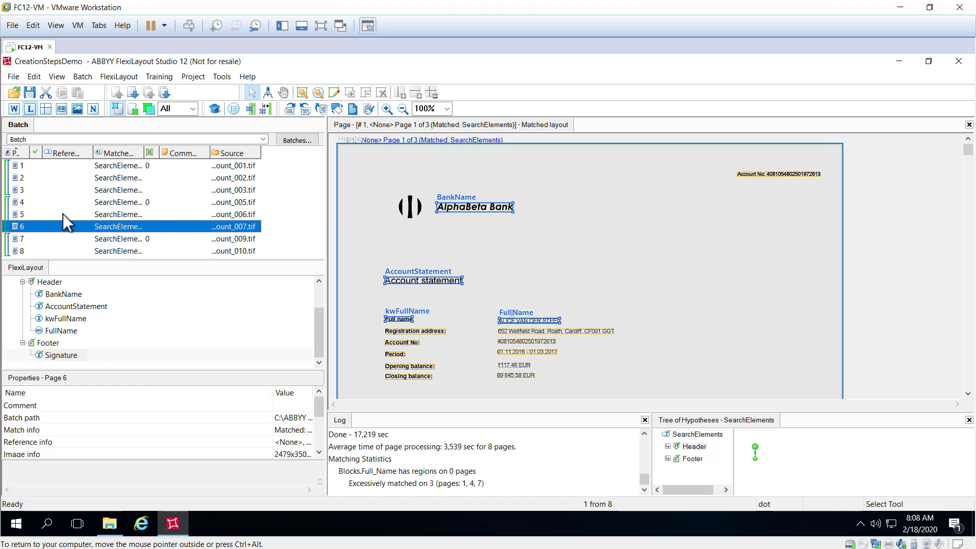
pyautogui.moveTo(230, 180)
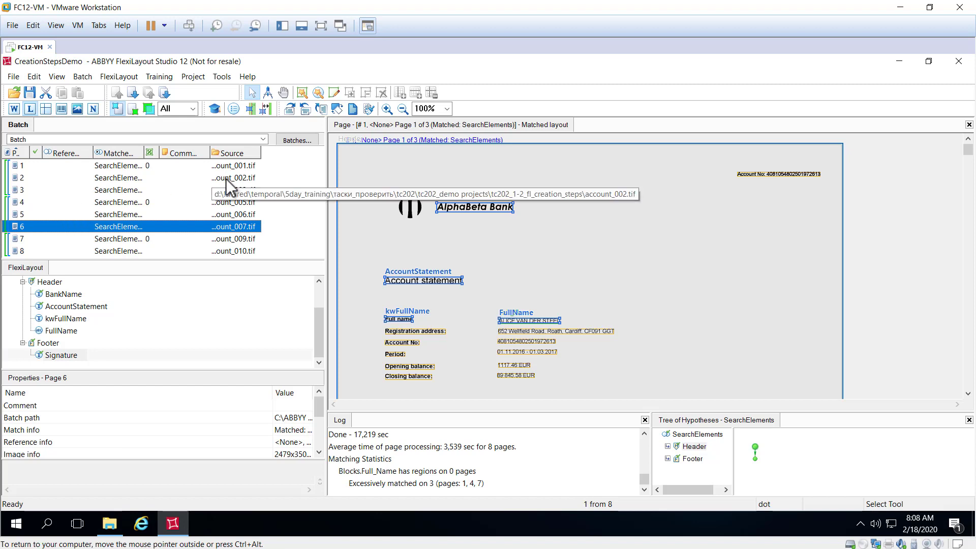
# Enable the match sequence column in the Batch pane to show header and footer pages
pyautogui.rightClick(232, 152)
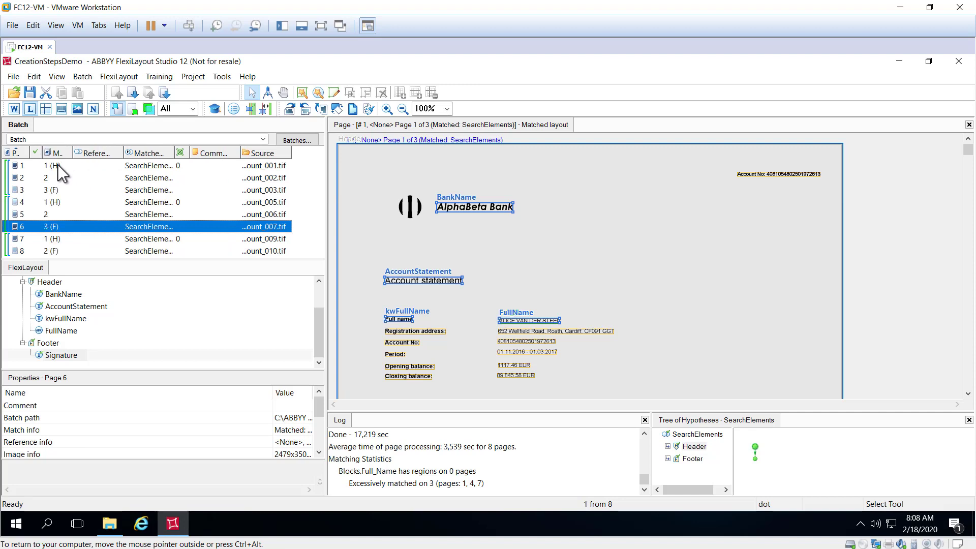
pyautogui.moveTo(64, 198)
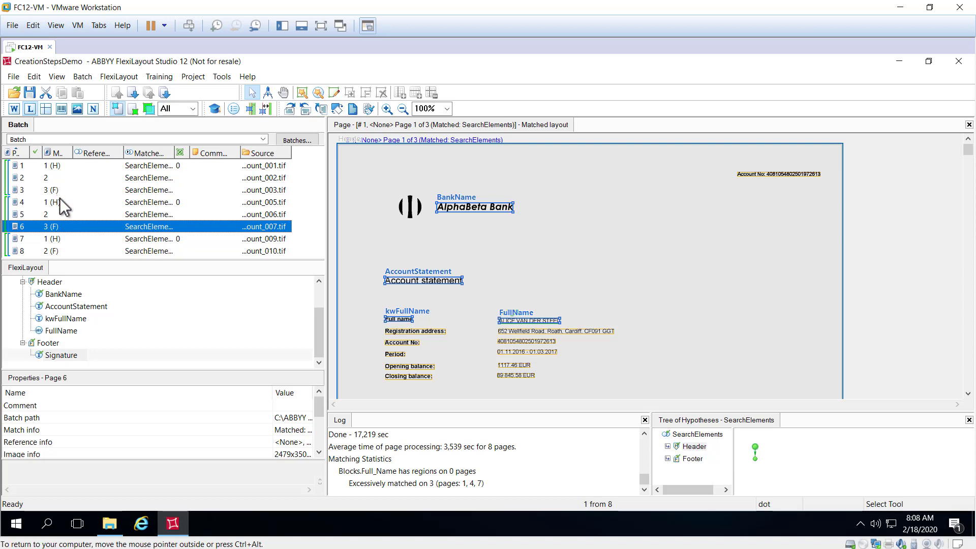
pyautogui.moveTo(62, 262)
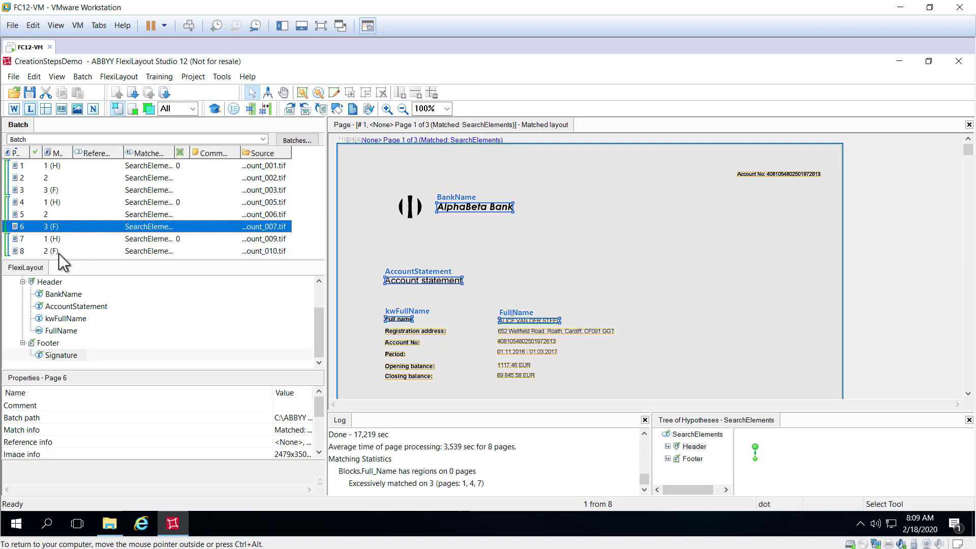
pyautogui.moveTo(49, 205)
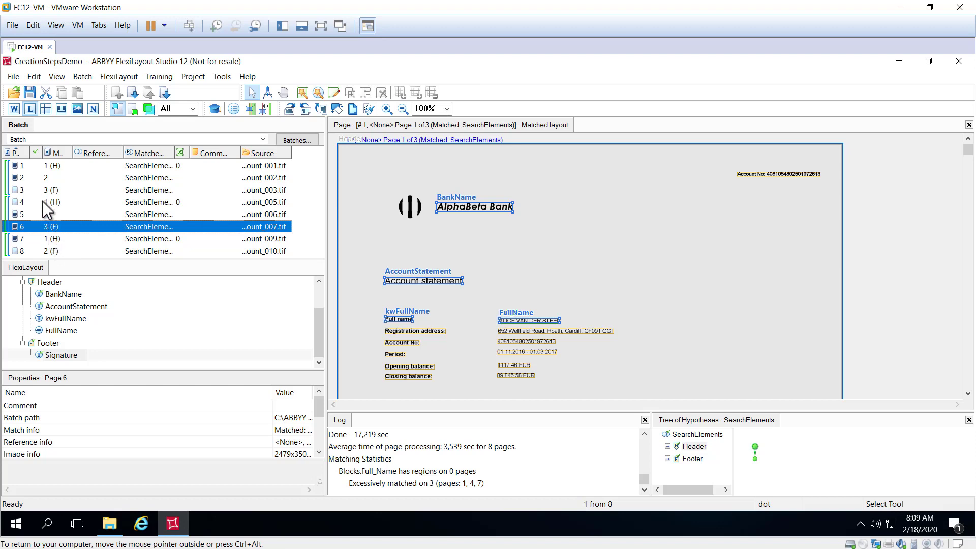